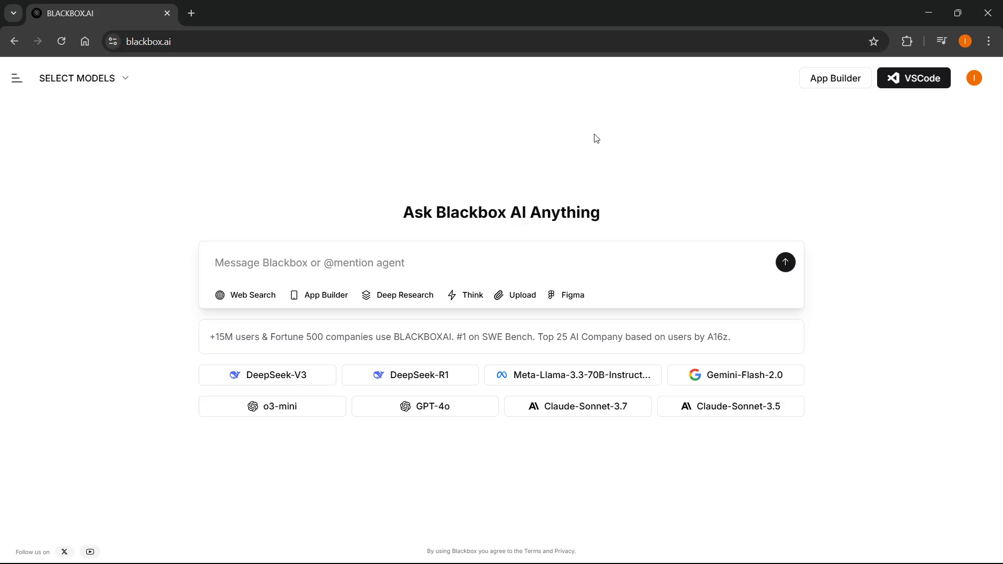
pyautogui.moveTo(296, 237)
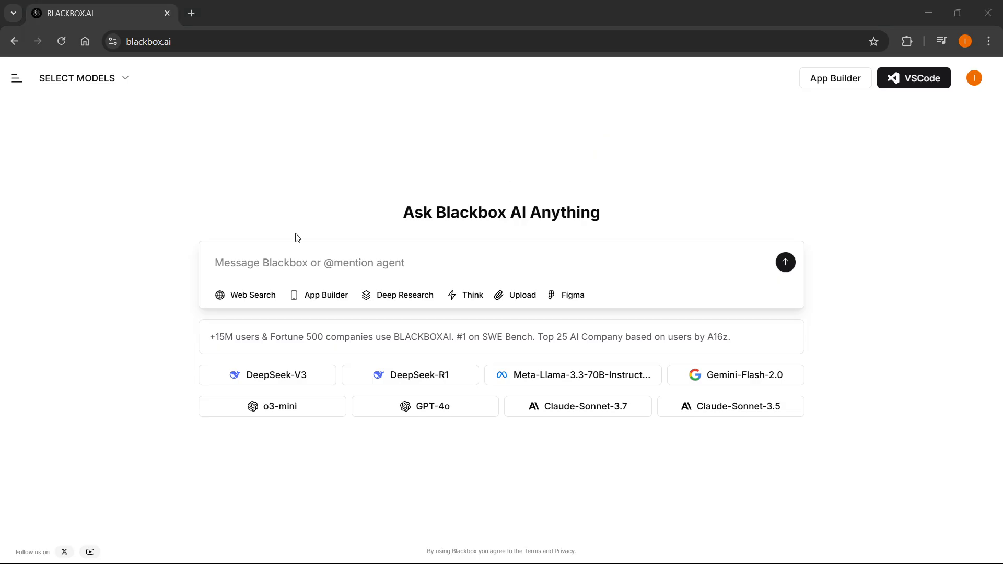
pyautogui.moveTo(287, 218)
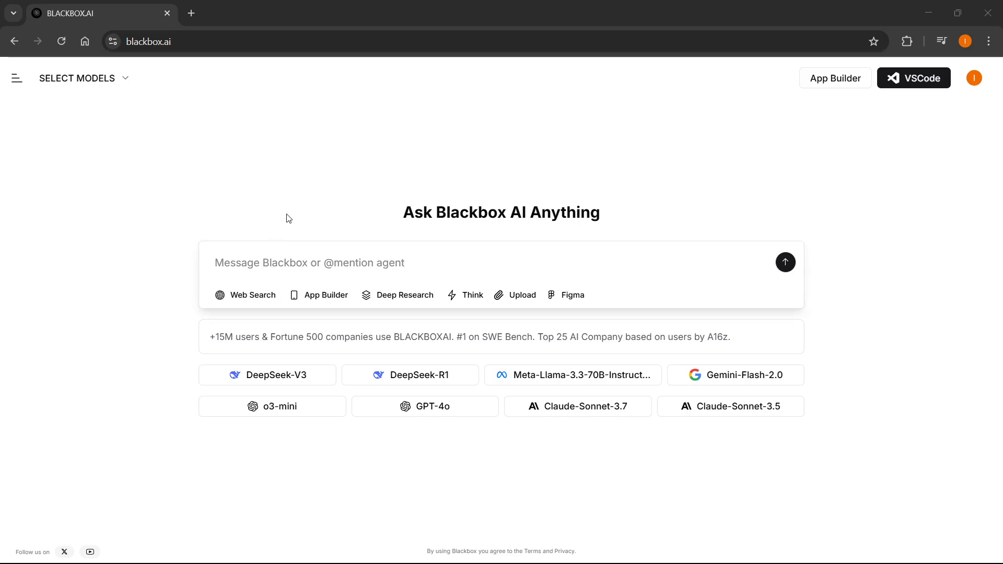
pyautogui.moveTo(980, 94)
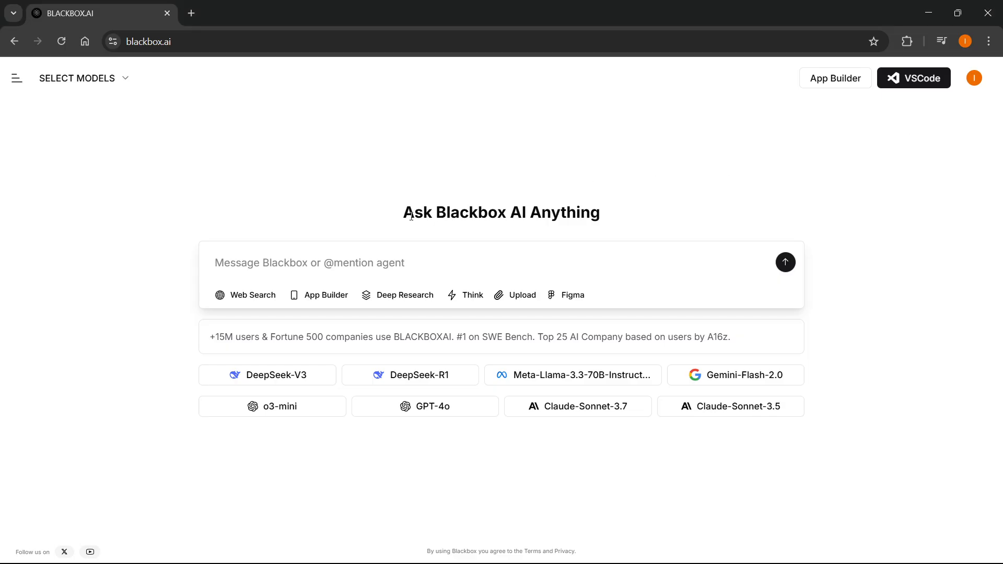
# - Select and then deselect the 'Ask Blackbox AI Anything' heading text
pyautogui.tripleClick(500, 212)
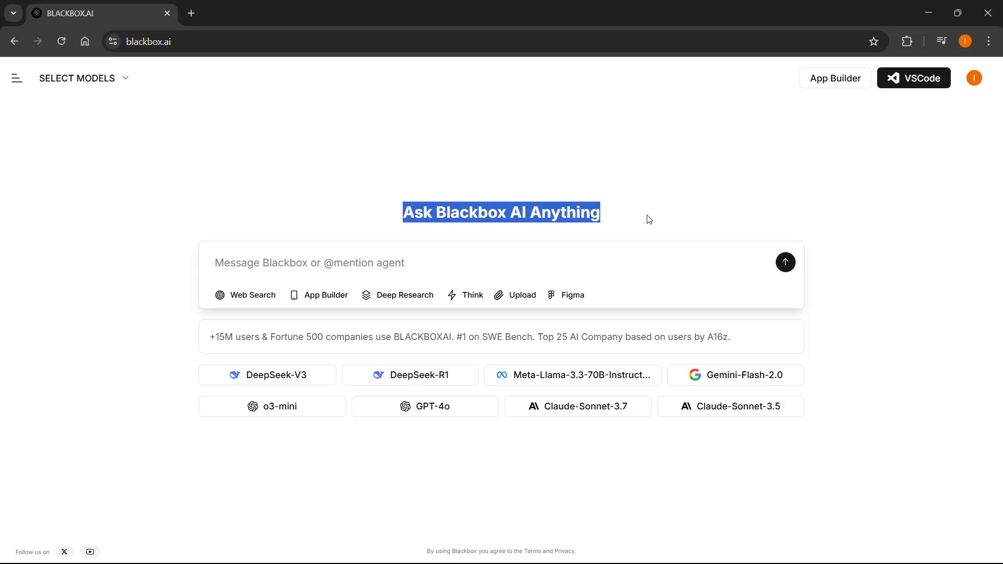
pyautogui.click(645, 218)
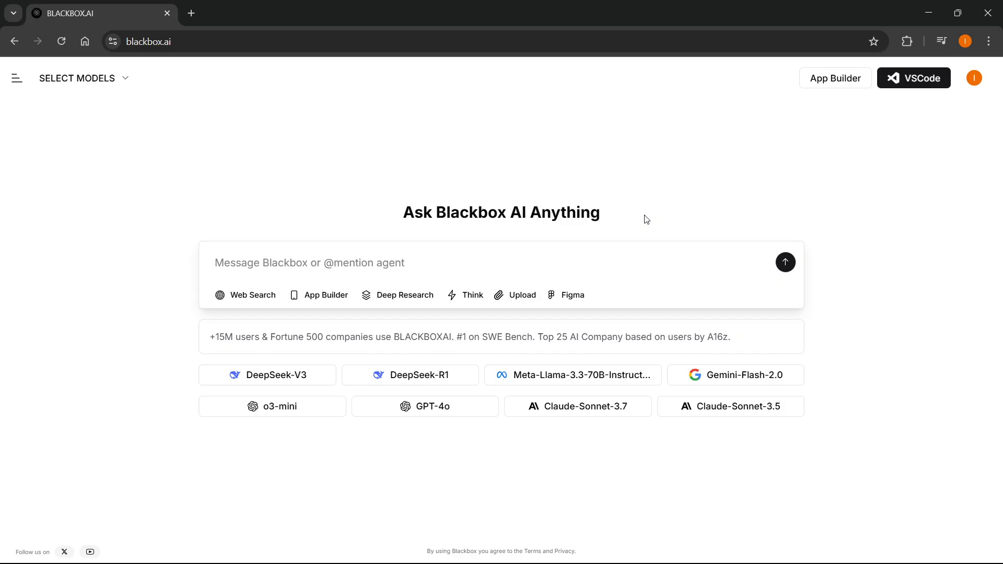
pyautogui.moveTo(525, 255)
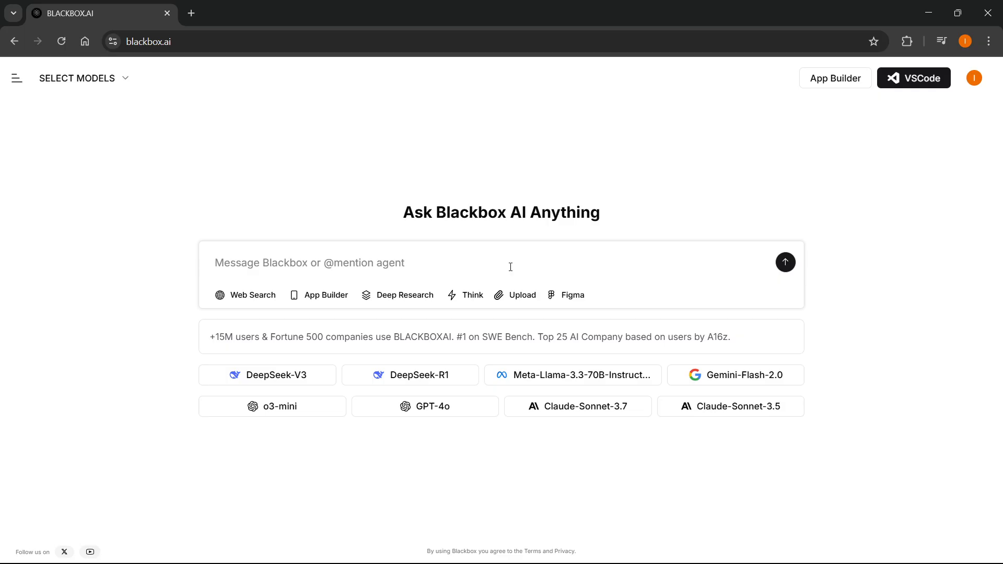
pyautogui.moveTo(521, 295)
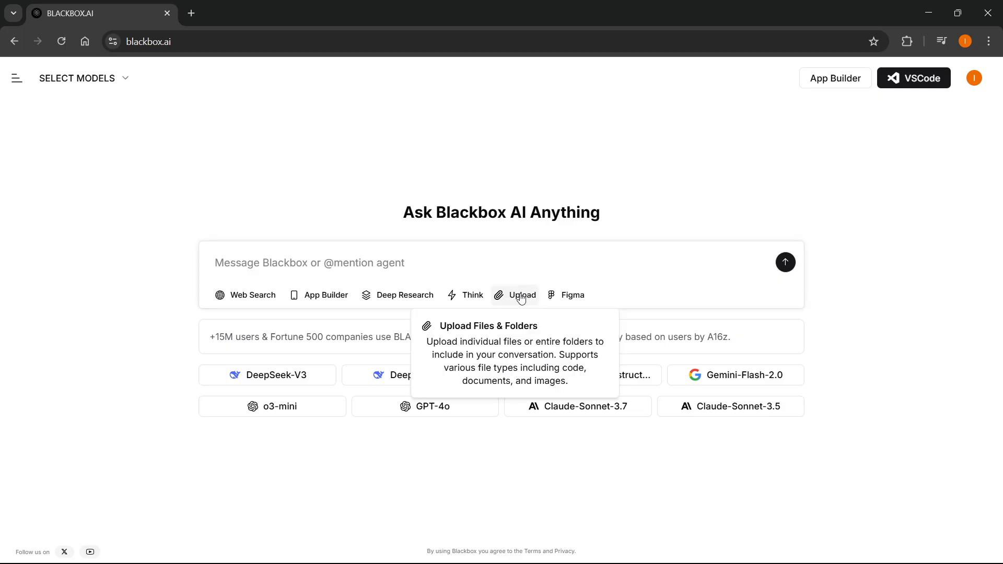
pyautogui.moveTo(568, 293)
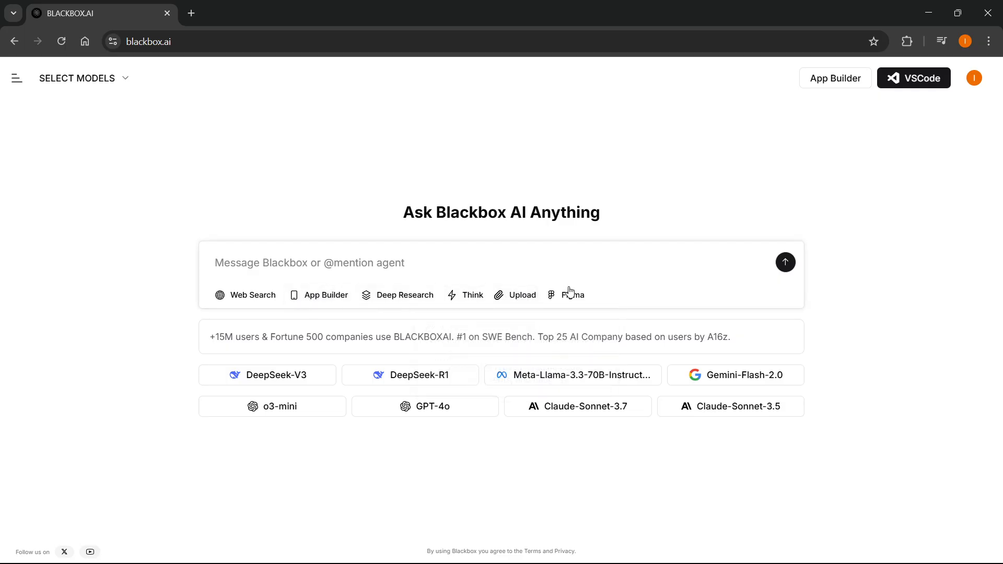
pyautogui.moveTo(522, 295)
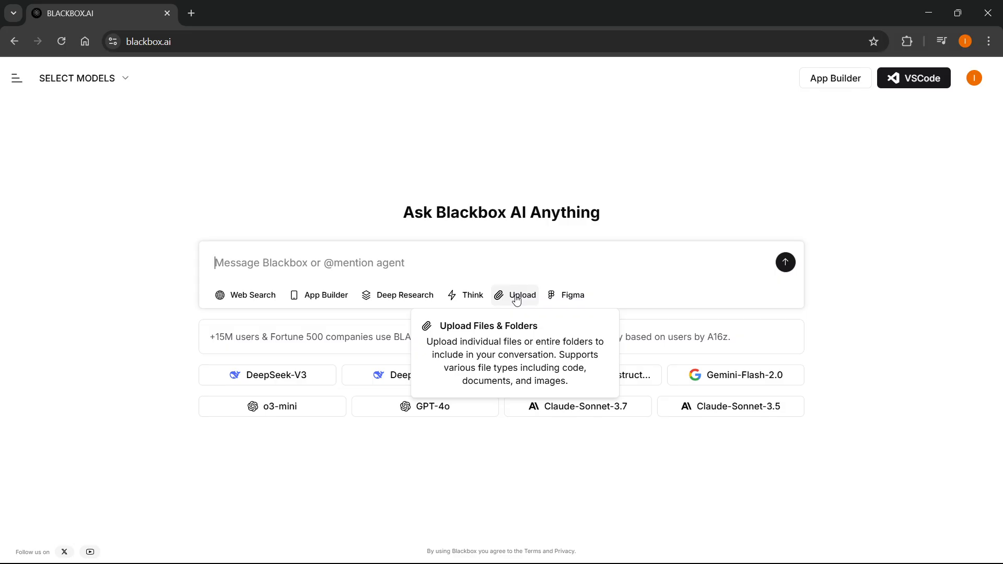
# - Attach the pexels JPG photo from Downloads via Upload Files from Local
pyautogui.click(522, 295)
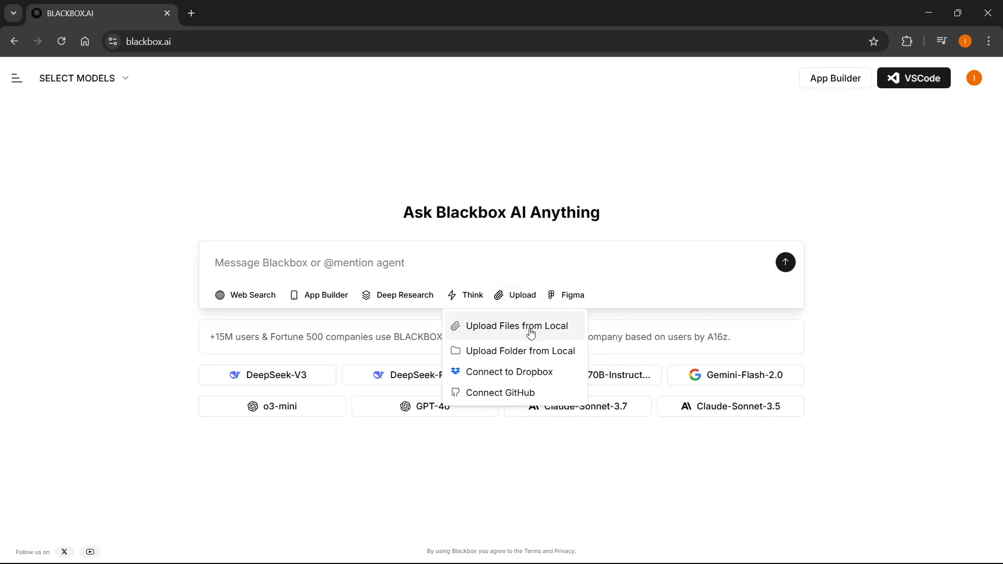
pyautogui.click(518, 329)
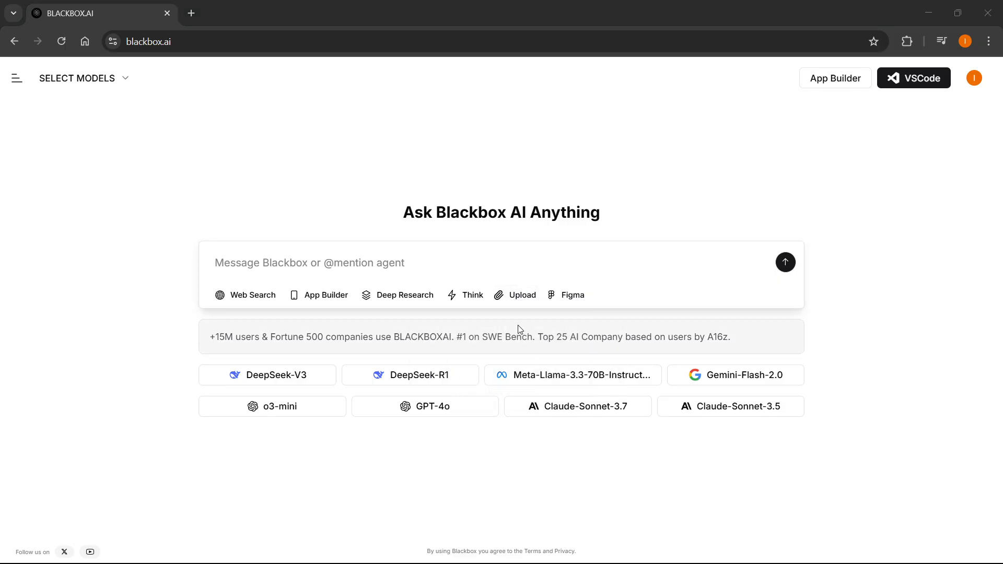
pyautogui.click(522, 295)
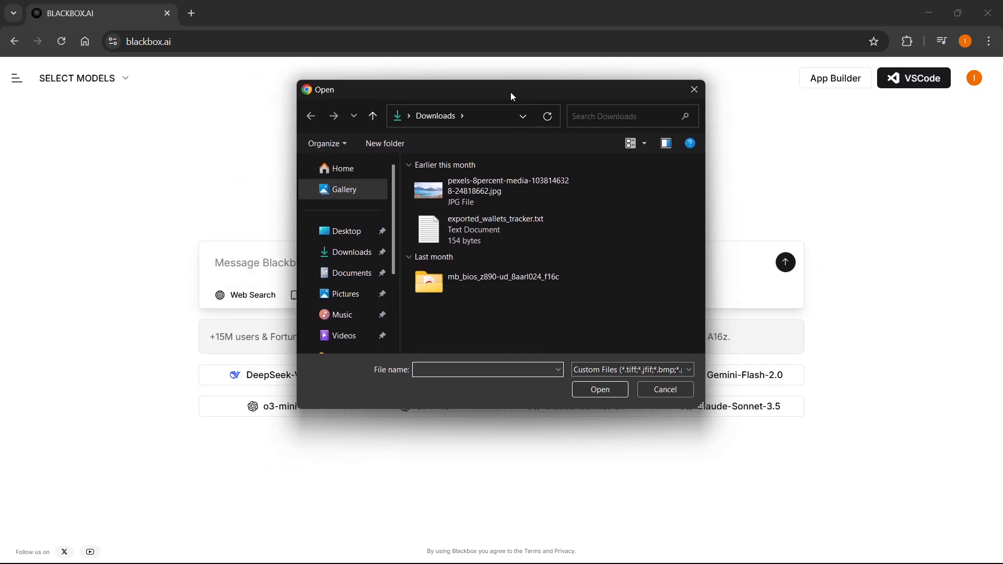
pyautogui.click(485, 188)
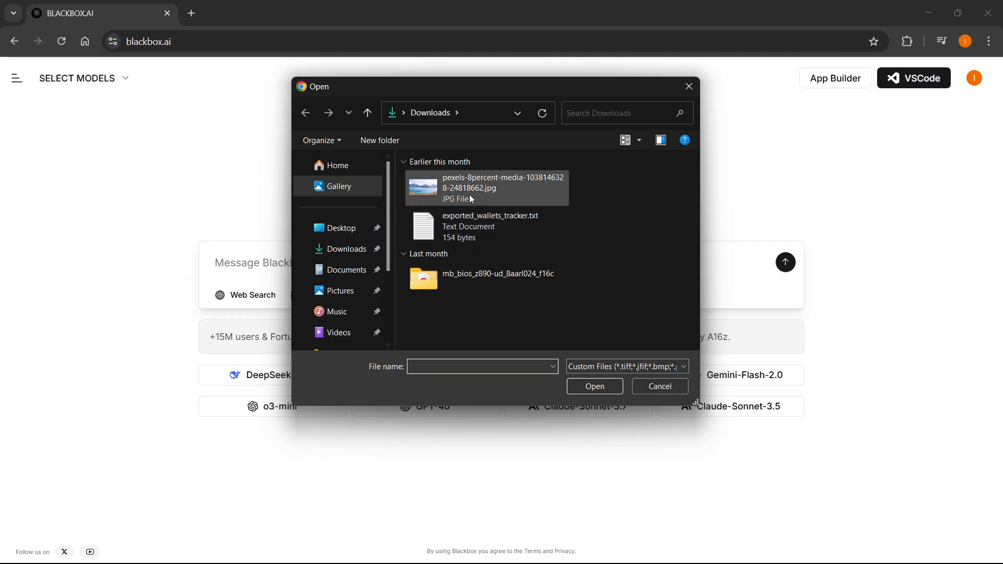
pyautogui.moveTo(485, 186)
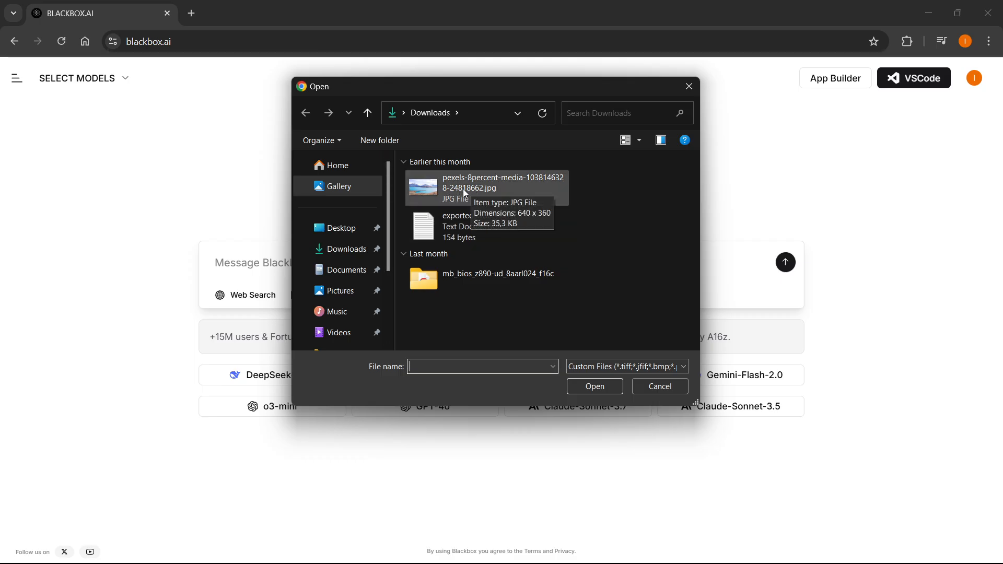
pyautogui.click(485, 187)
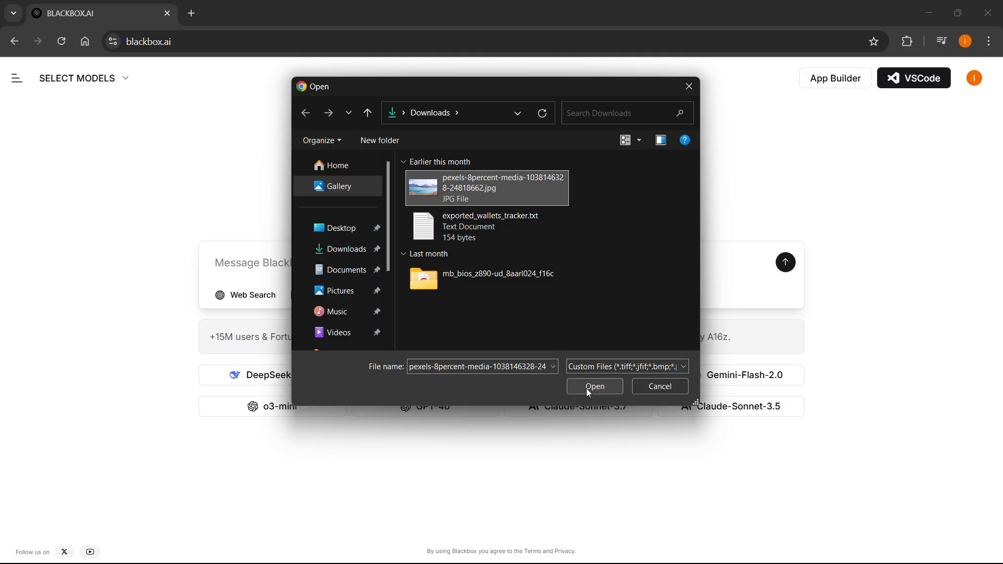
pyautogui.click(593, 386)
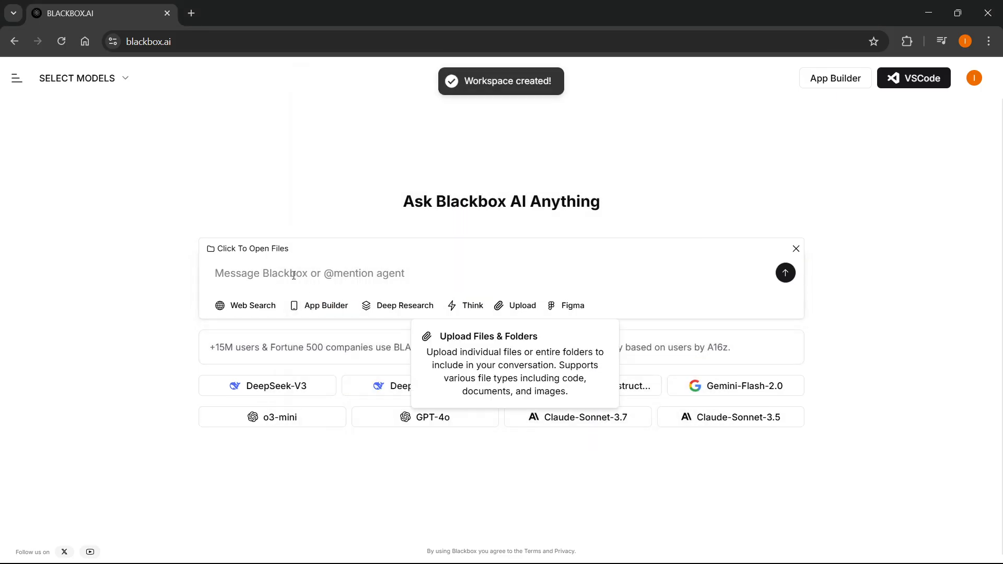
pyautogui.moveTo(508, 87)
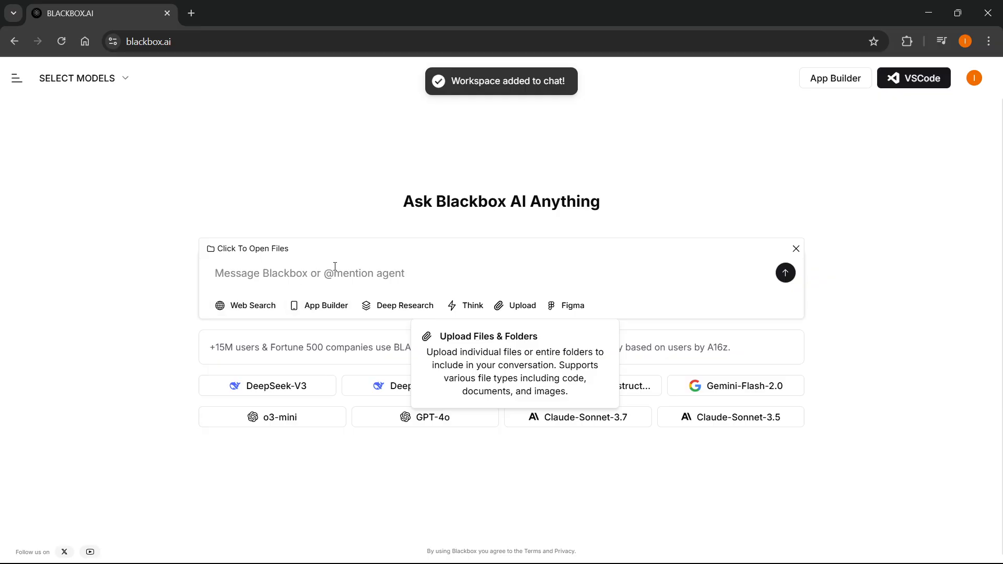
pyautogui.moveTo(377, 244)
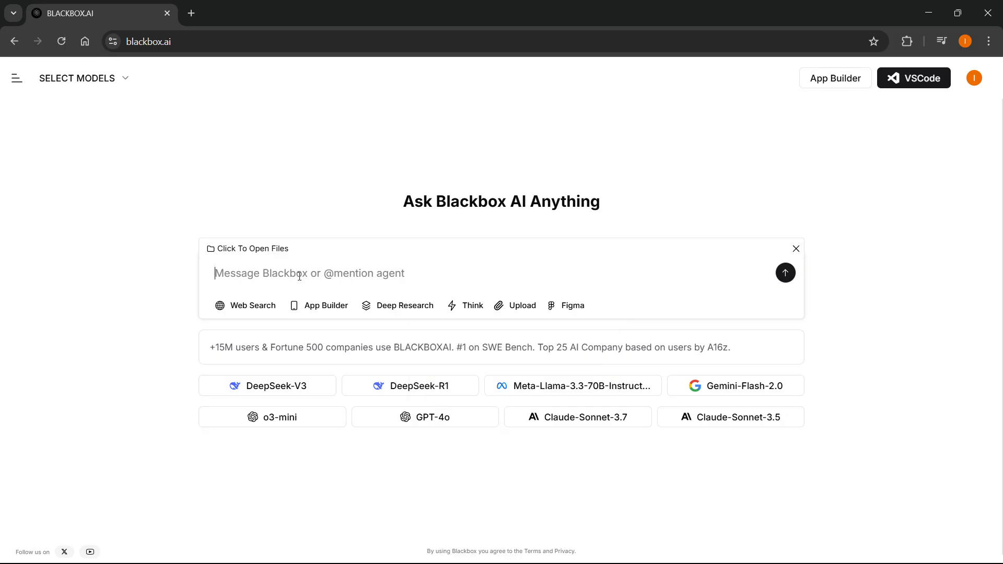
# - Write the prompt 'Generate a html css code for this image', fixing a mistyped 'login pa'
pyautogui.write('Generate a')
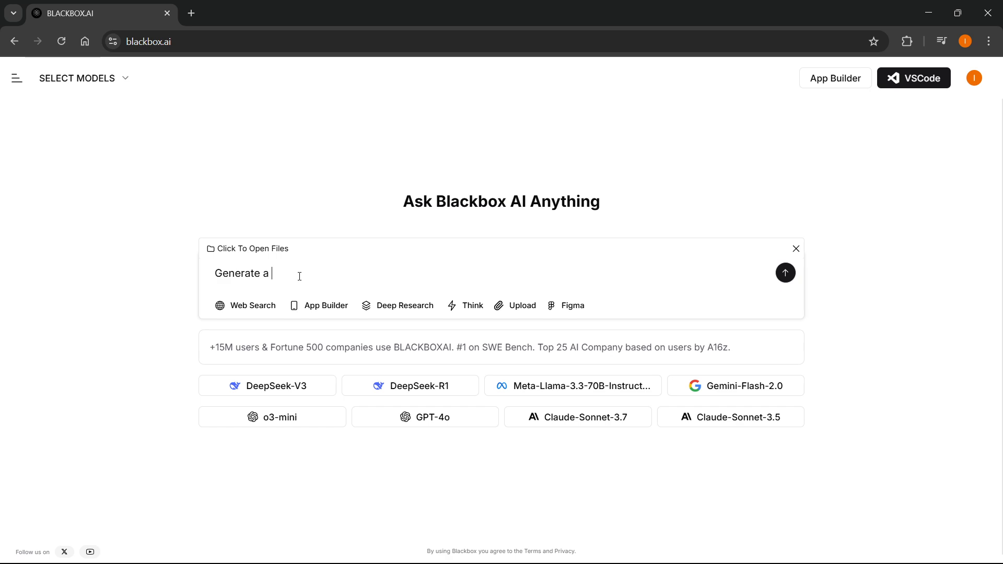
pyautogui.write('html css code')
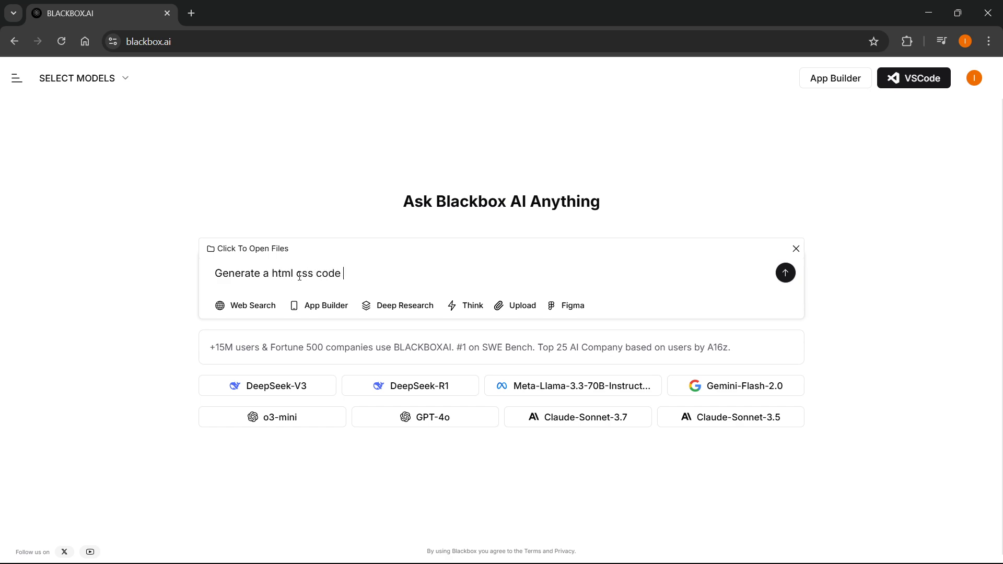
pyautogui.write('for this imag')
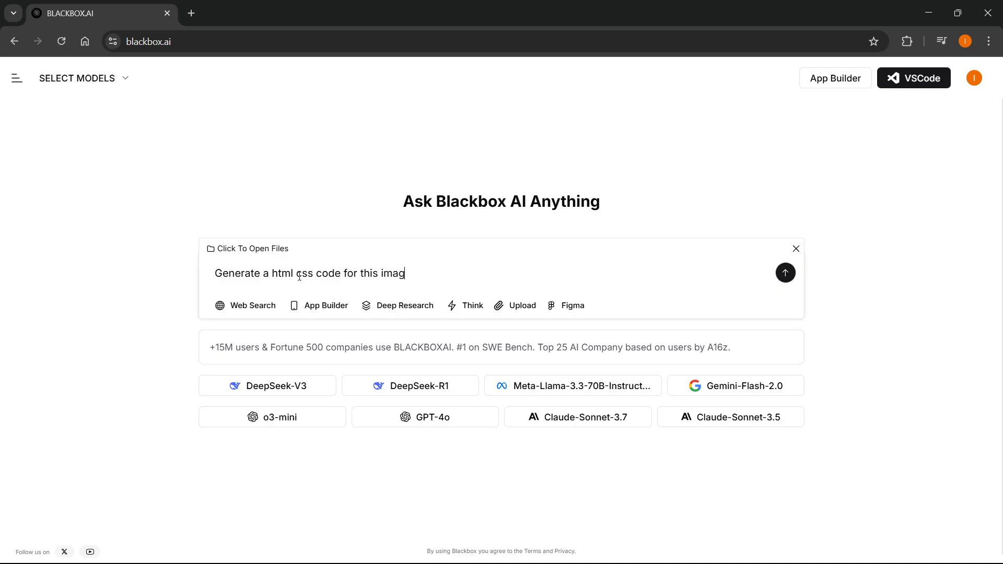
pyautogui.write('e')
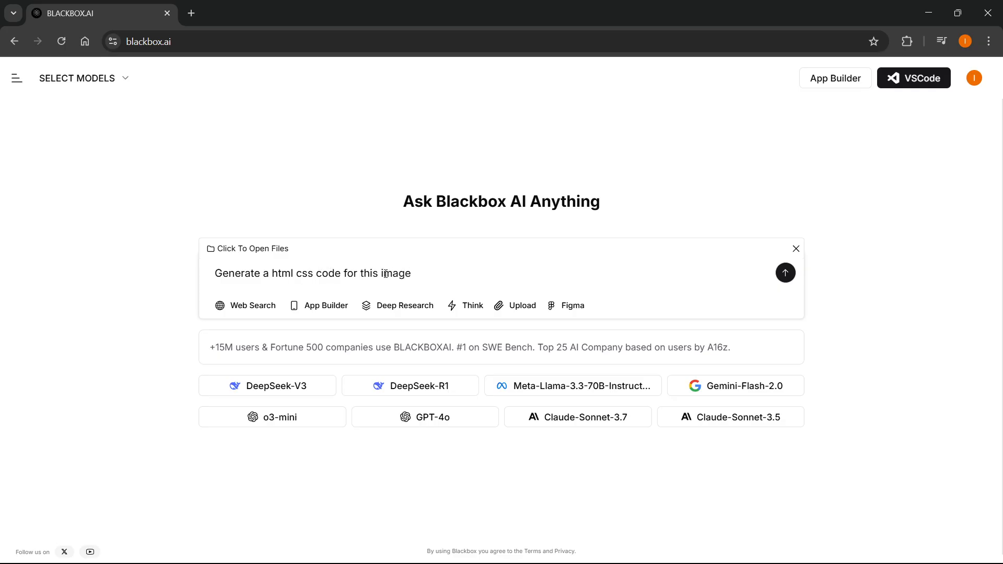
pyautogui.moveTo(381, 263)
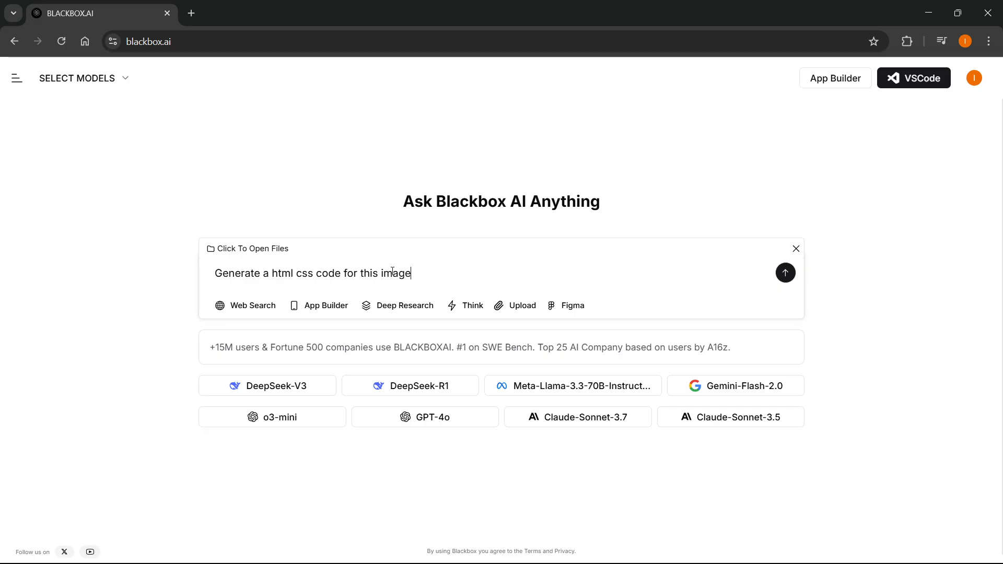
pyautogui.write('login pa')
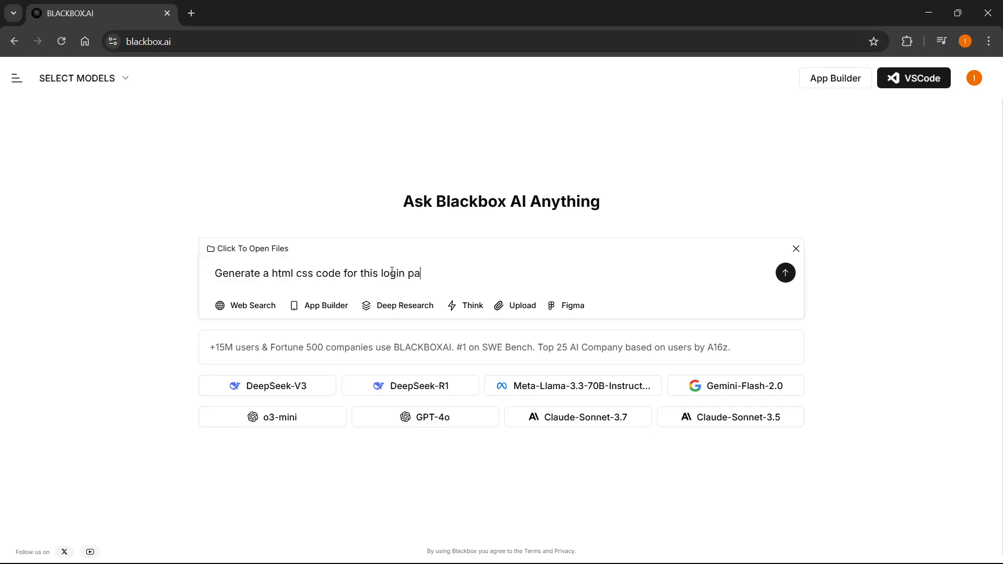
pyautogui.press('Backspace')
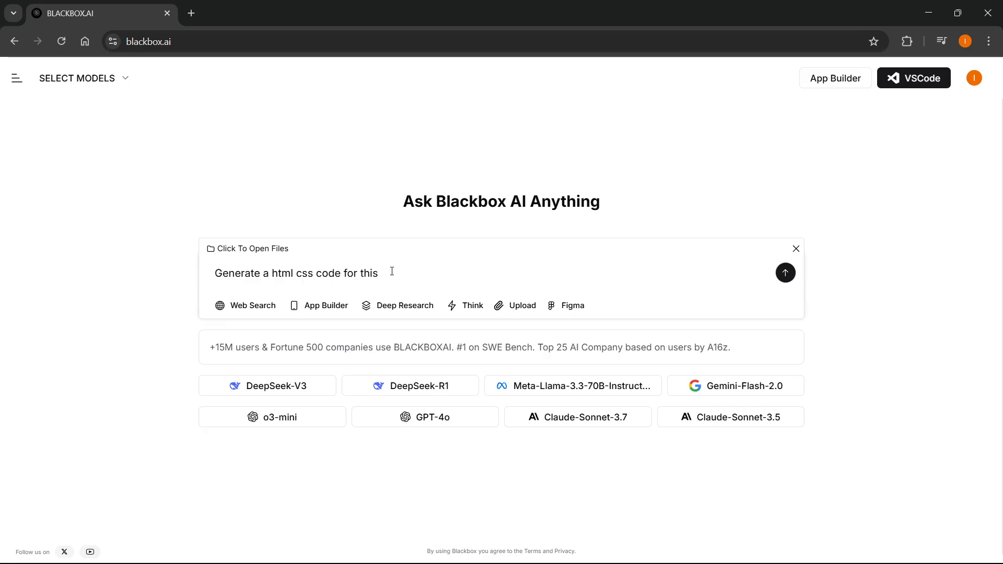
pyautogui.write('image')
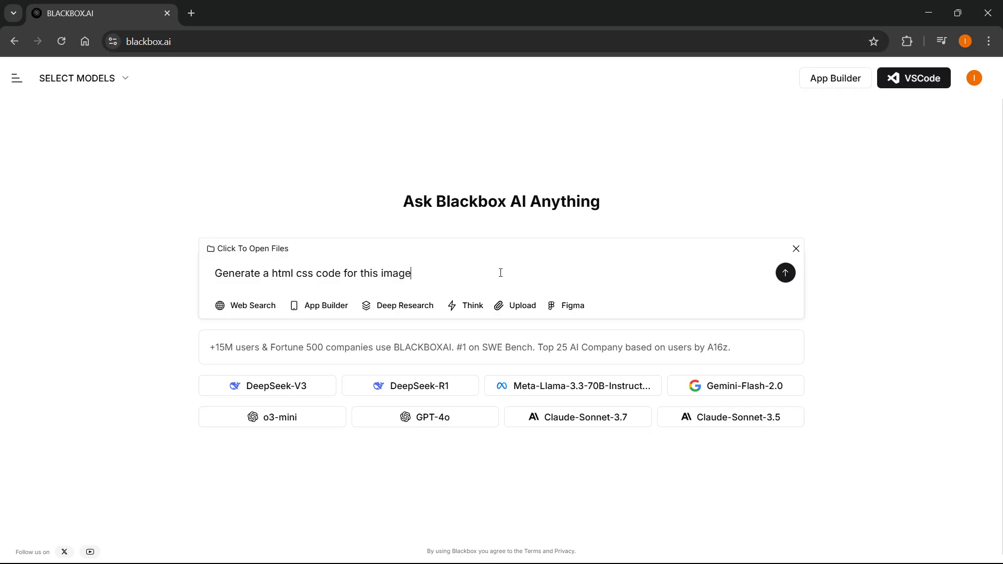
pyautogui.moveTo(785, 273)
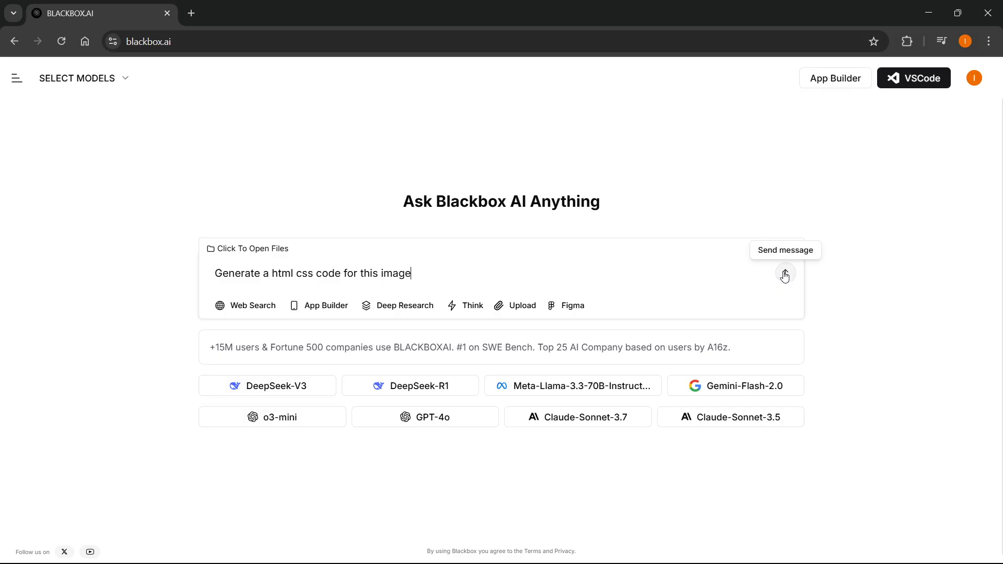
# - Send the image prompt, bringing up the Choose Action dialog
pyautogui.click(784, 274)
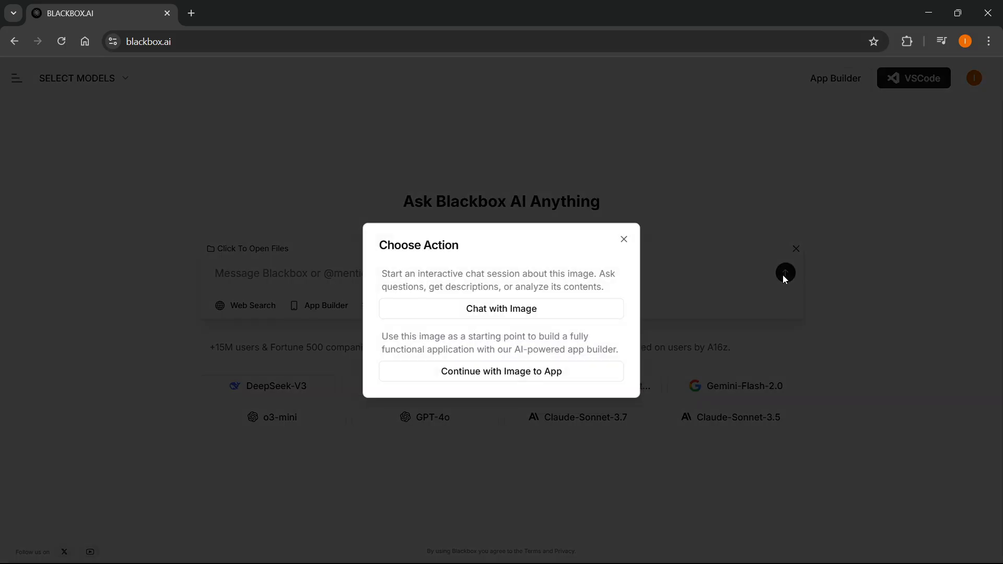
pyautogui.moveTo(407, 278)
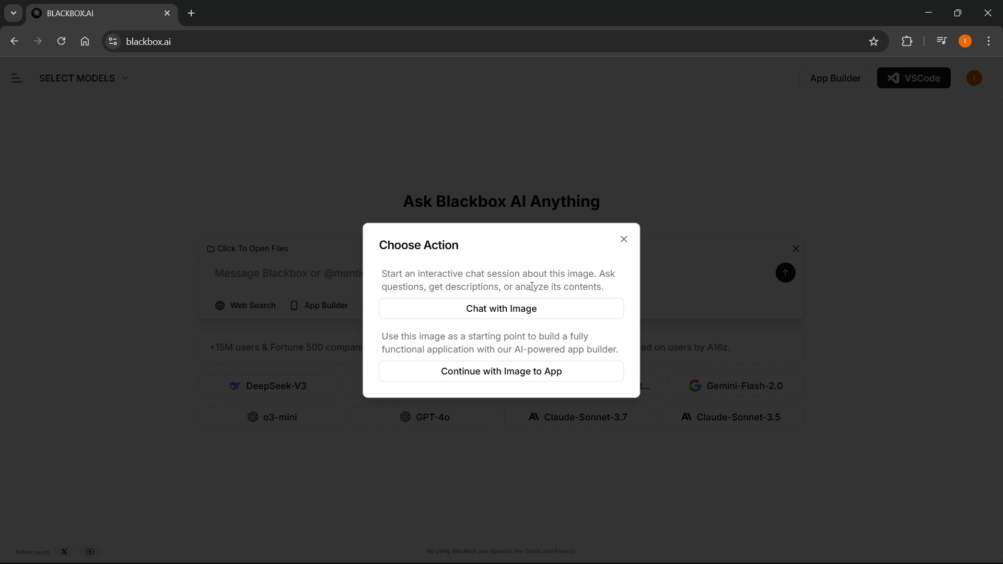
pyautogui.moveTo(448, 297)
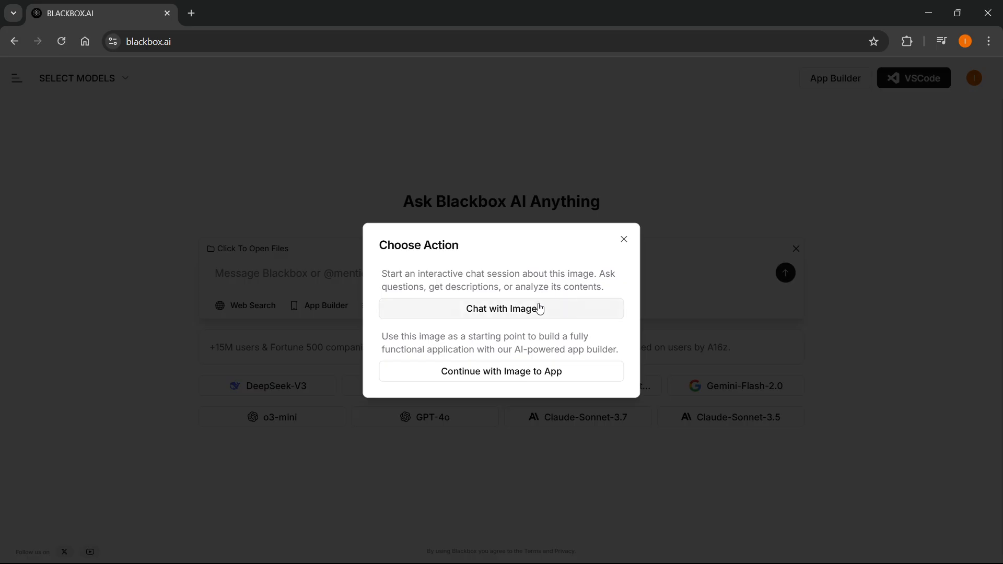
pyautogui.moveTo(505, 314)
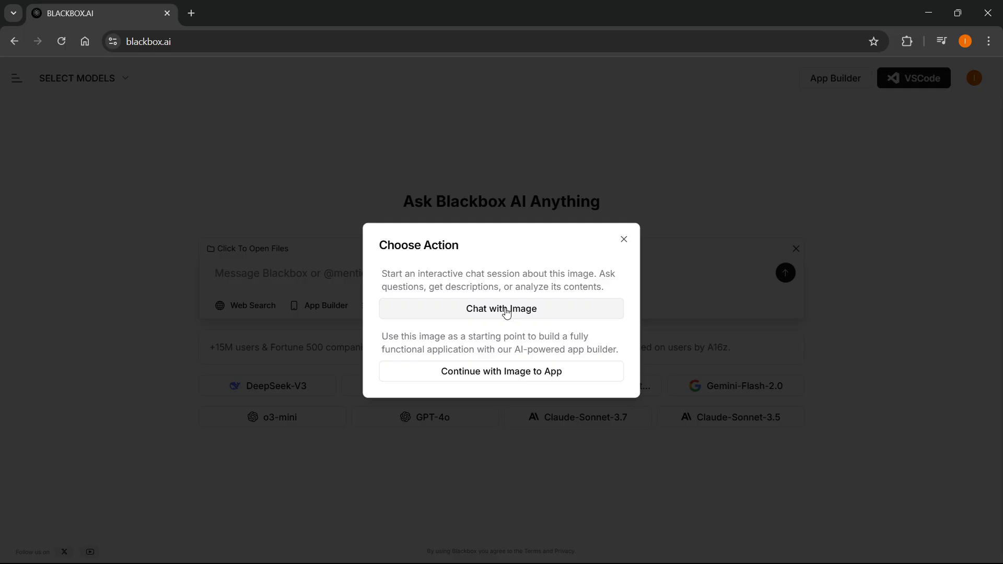
pyautogui.moveTo(459, 289)
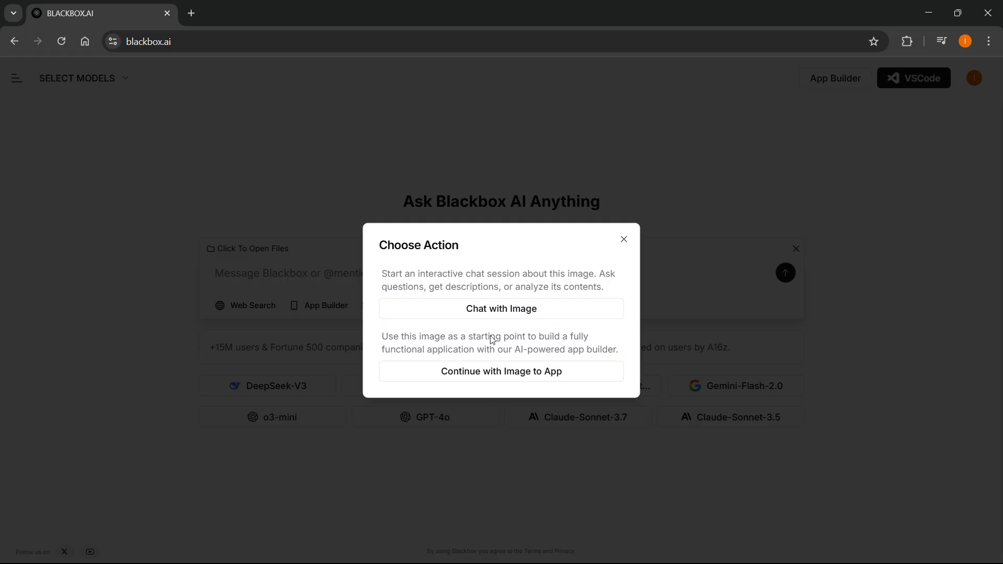
pyautogui.moveTo(394, 346)
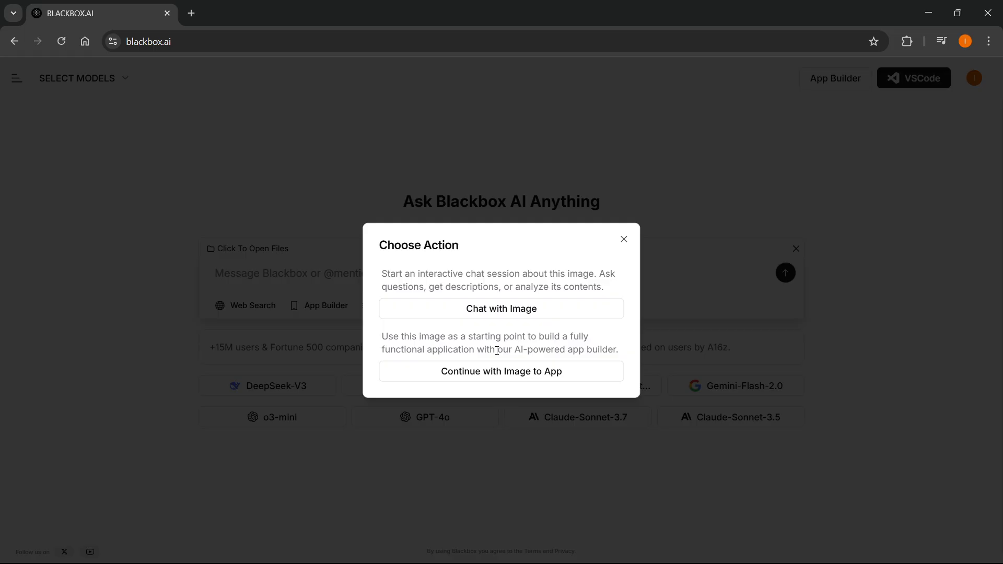
pyautogui.moveTo(492, 389)
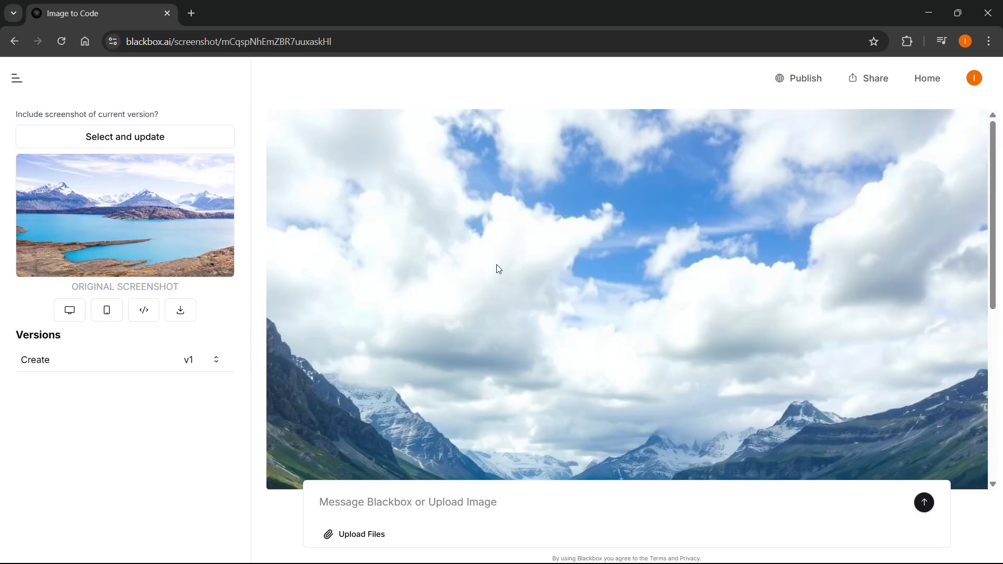
# - Continue with Image to App and review the generated mountain-lake page preview
pyautogui.scroll(-3)
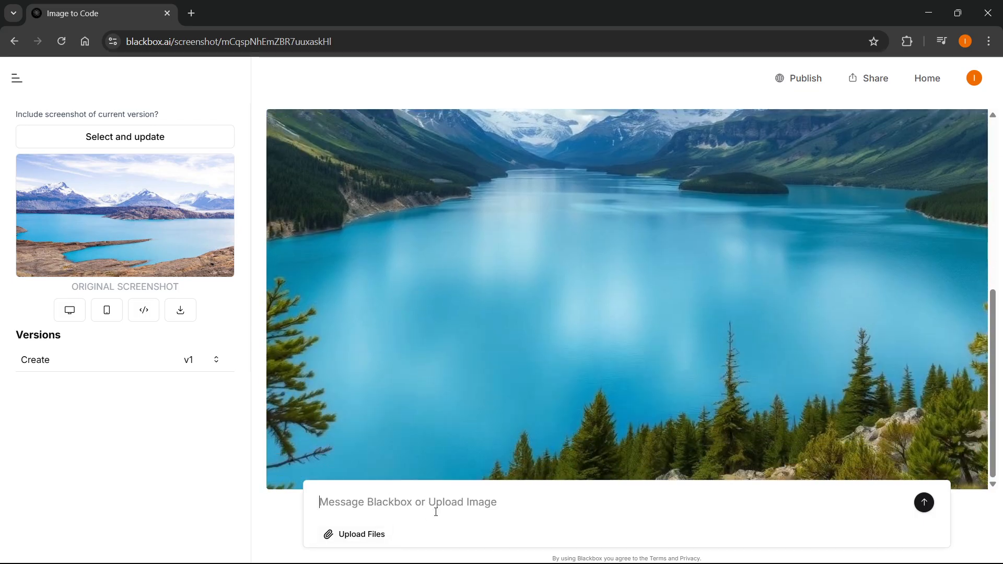
pyautogui.moveTo(537, 540)
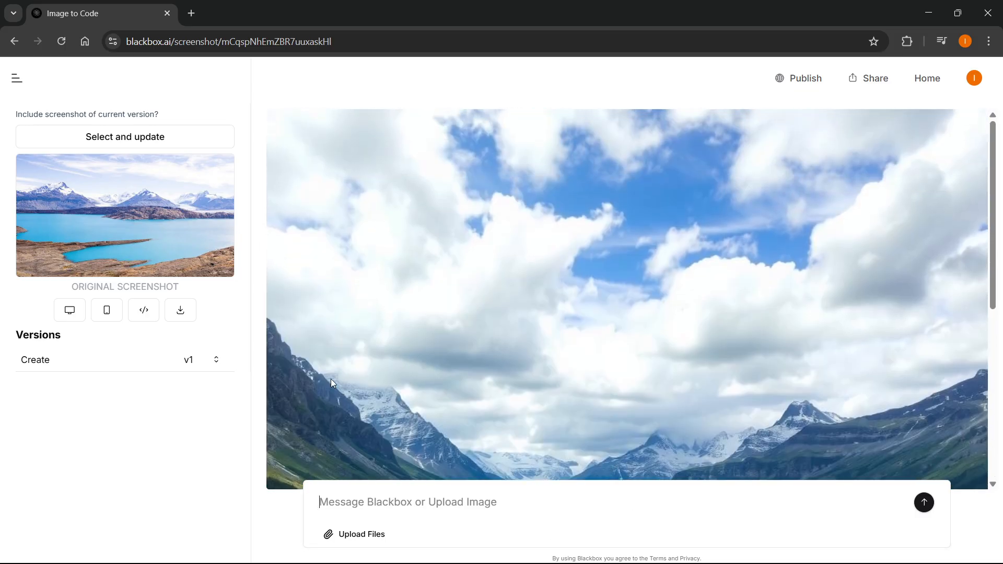
pyautogui.moveTo(99, 269)
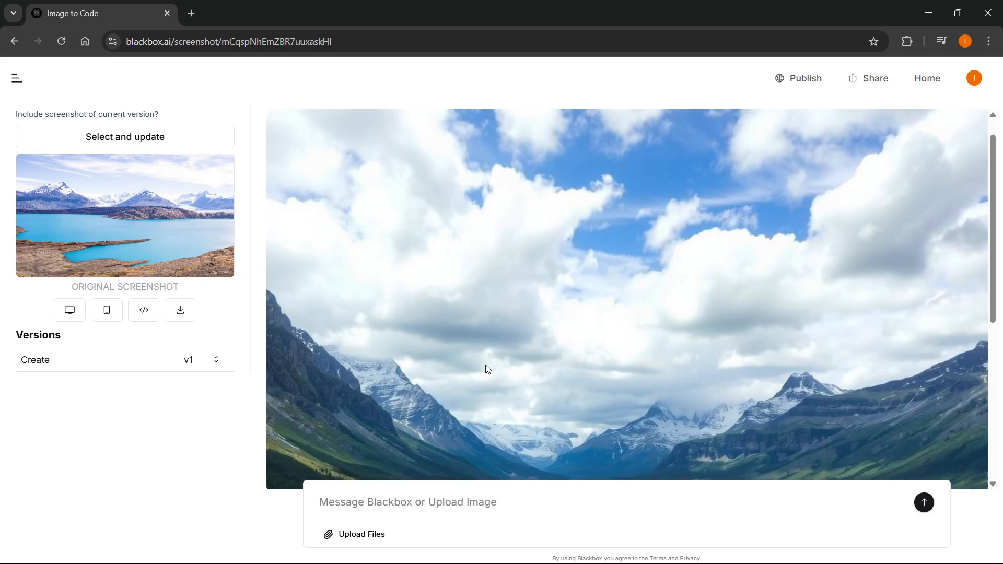
pyautogui.click(143, 311)
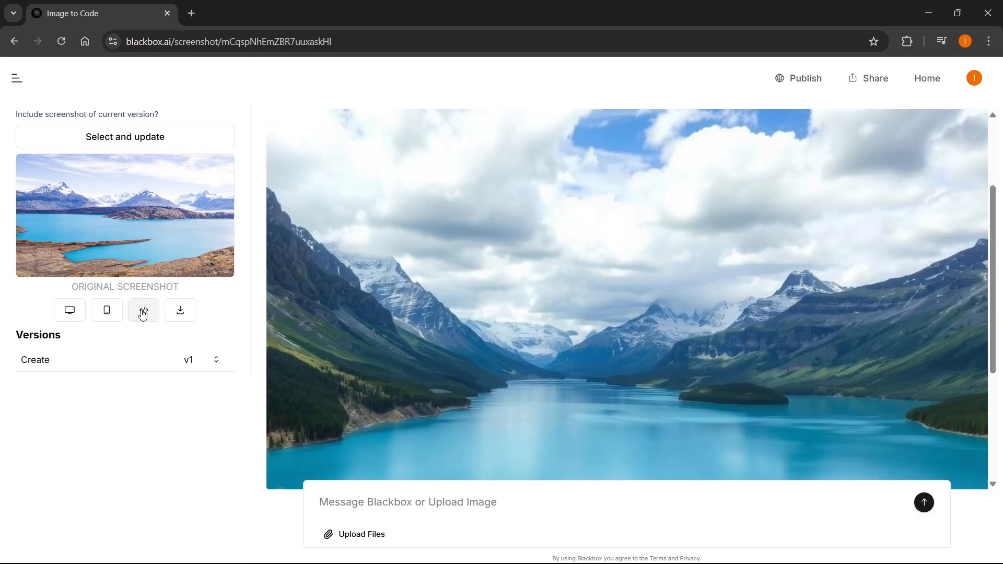
# - Switch from the preview to the generated Tailwind 'Scenic View' HTML source
pyautogui.click(143, 311)
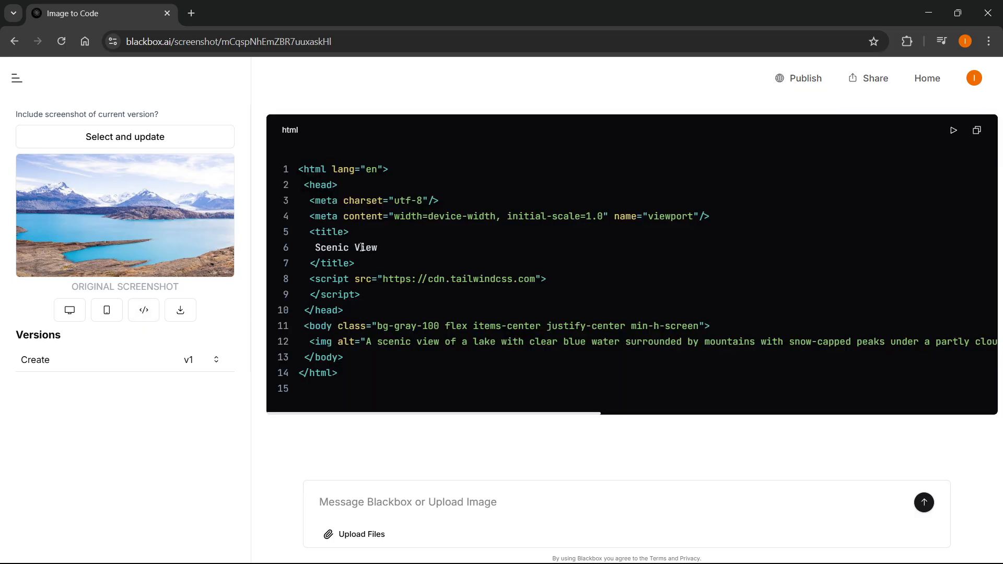
pyautogui.moveTo(283, 132)
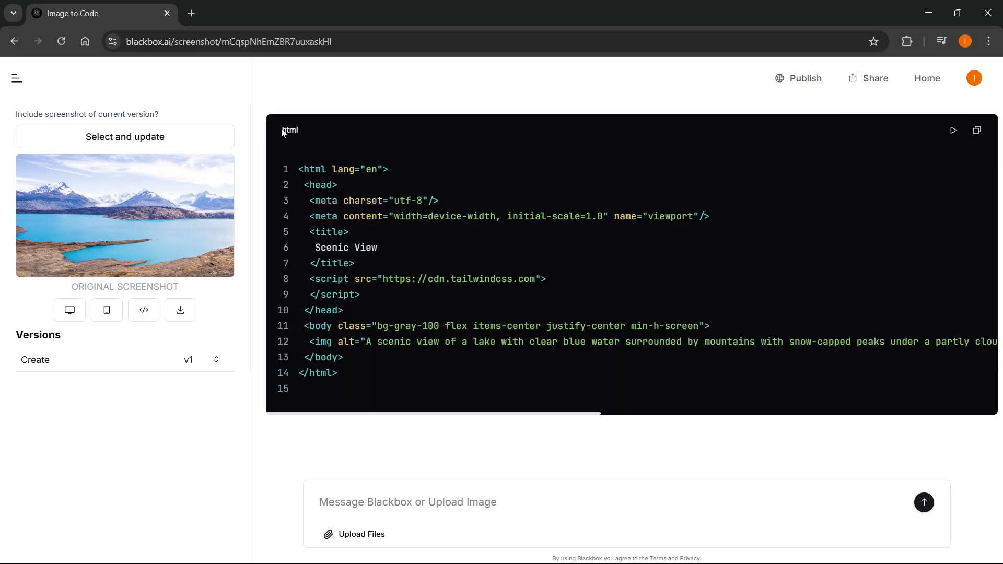
pyautogui.moveTo(953, 130)
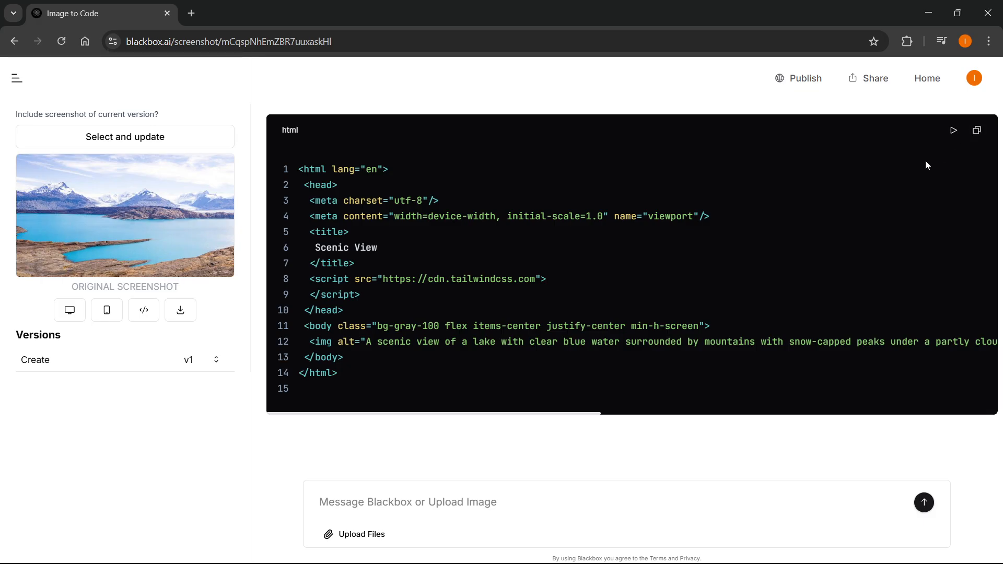
pyautogui.moveTo(797, 232)
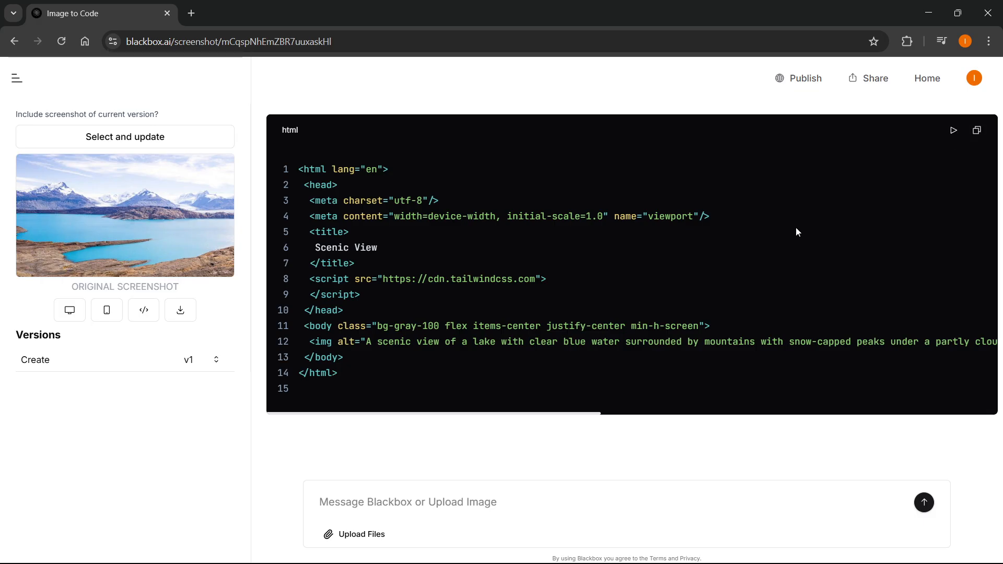
pyautogui.moveTo(135, 74)
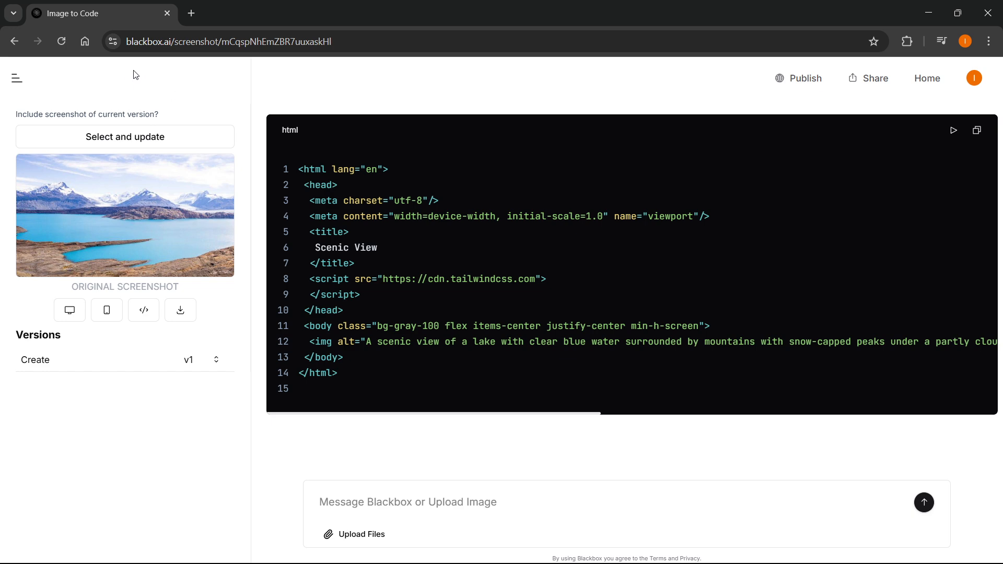